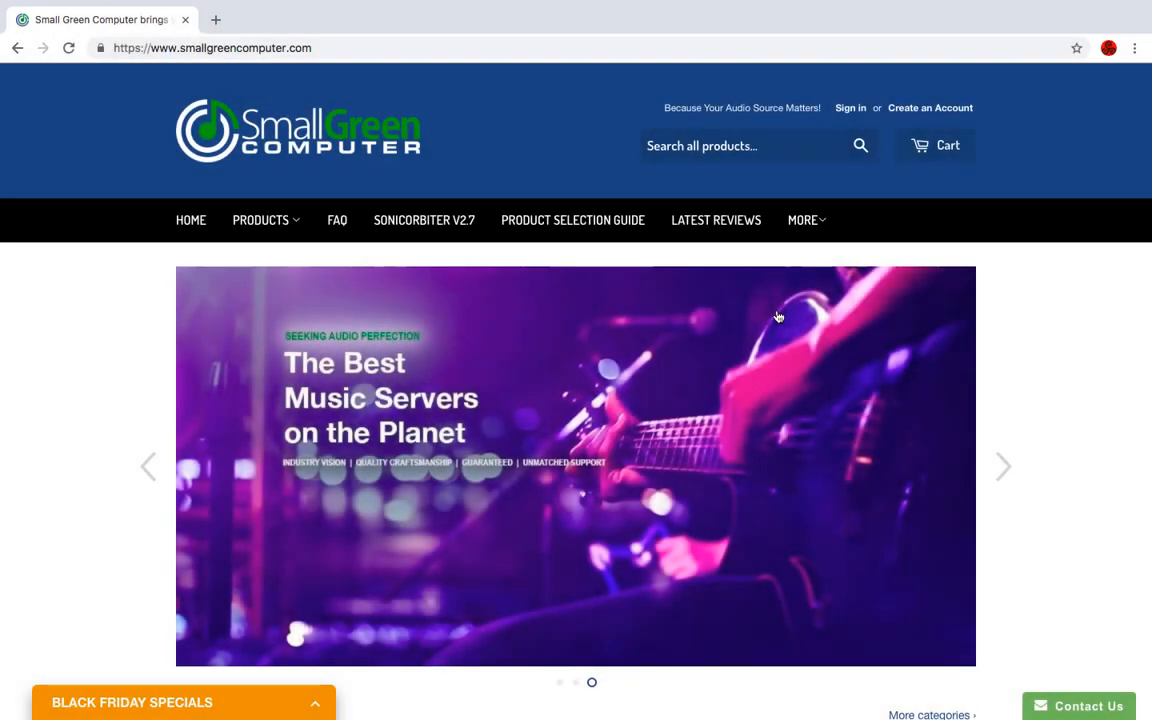
mouse_move(670, 118)
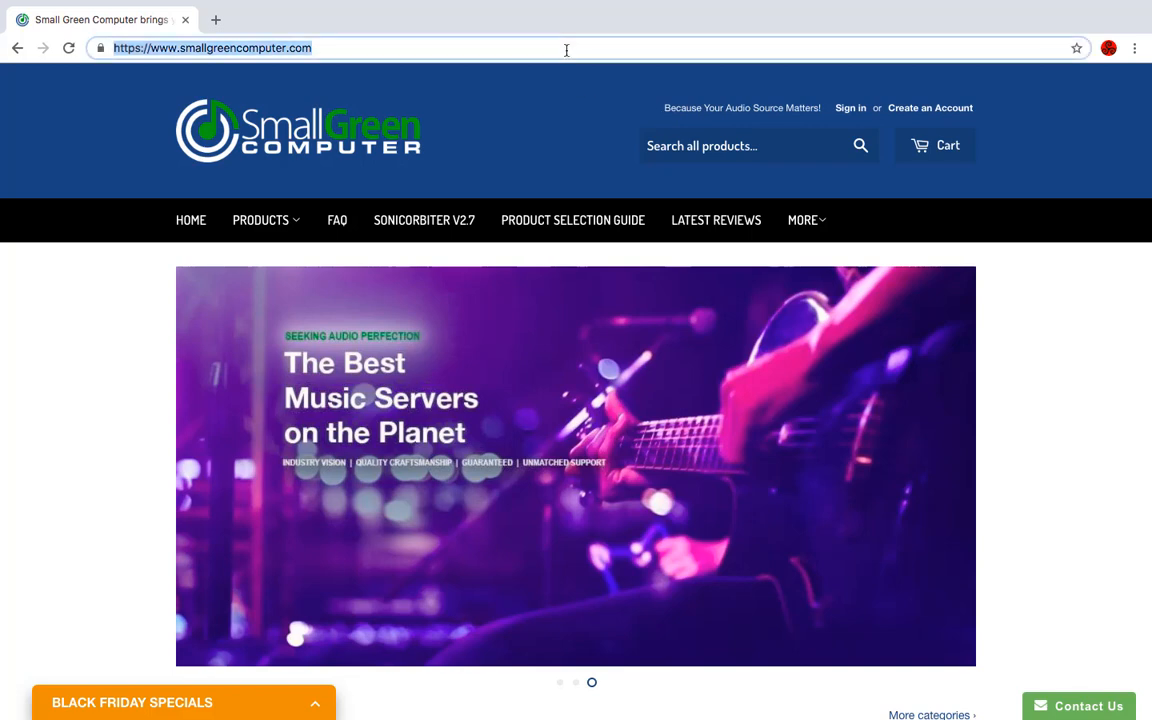
Step: Load sonicorbiter.com to list the sonicTransport server and ultraRendu player
type("sonicorbiter.com")
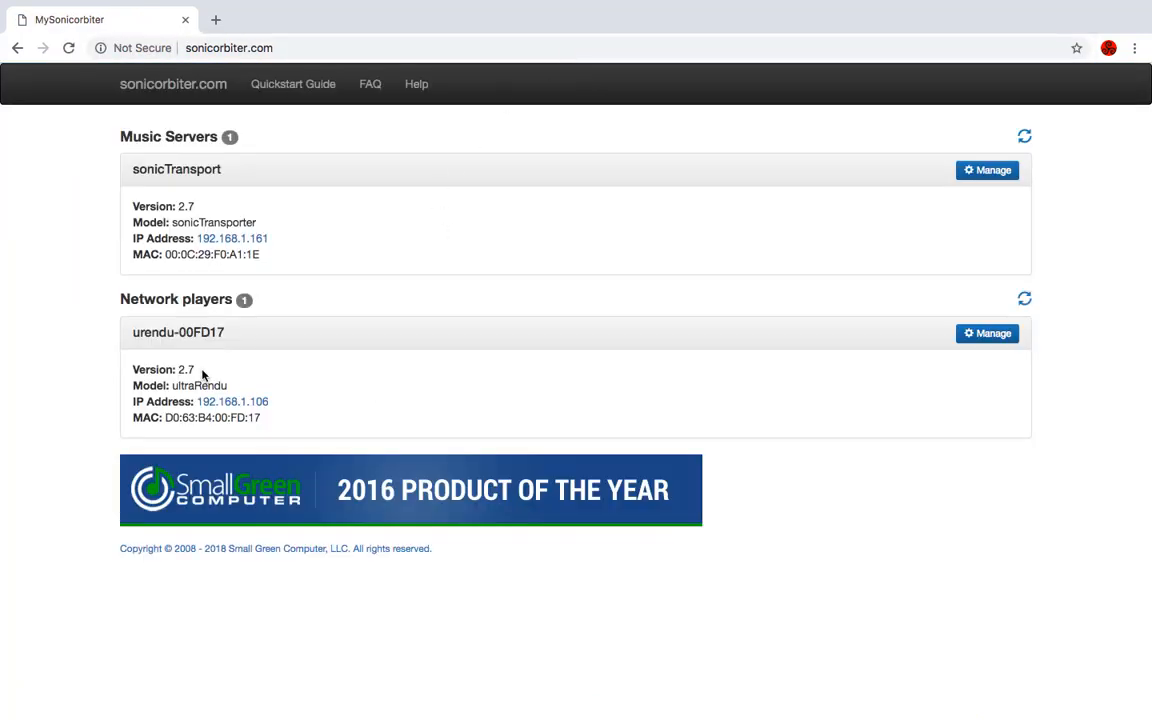
mouse_move(262, 398)
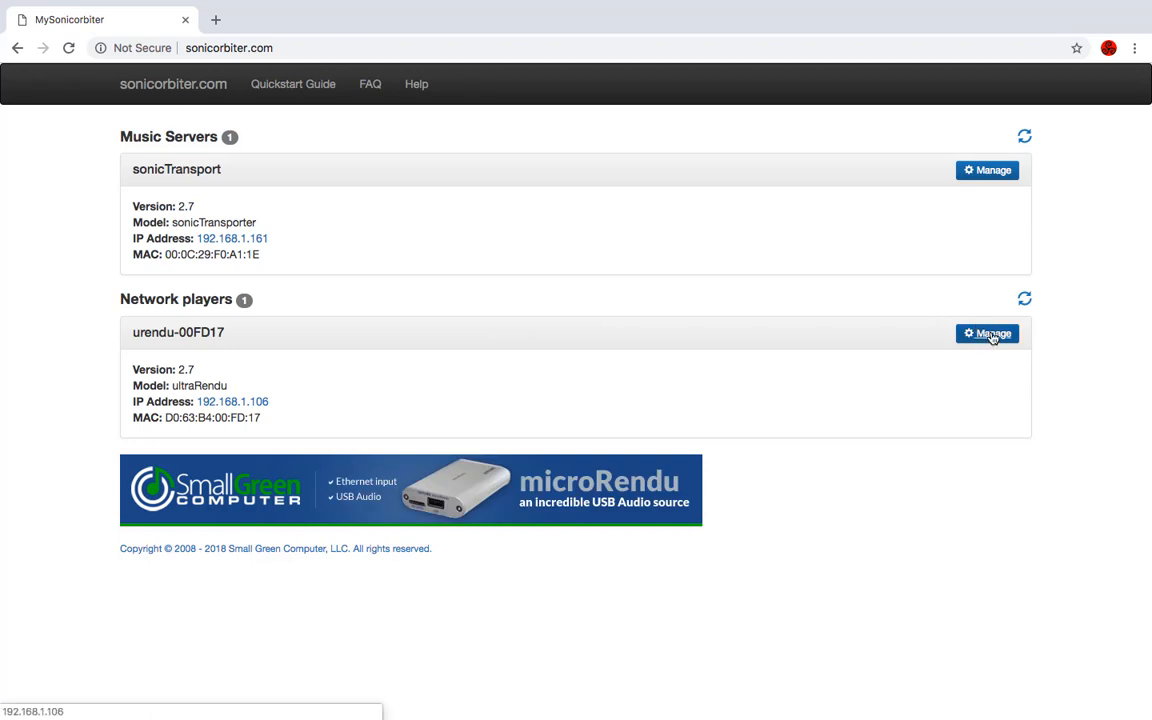
Step: Open the ultraRendu's DAC Diagnostics, showing the Wyred 4 Sound 24/192 USB DAC
left_click(987, 333)
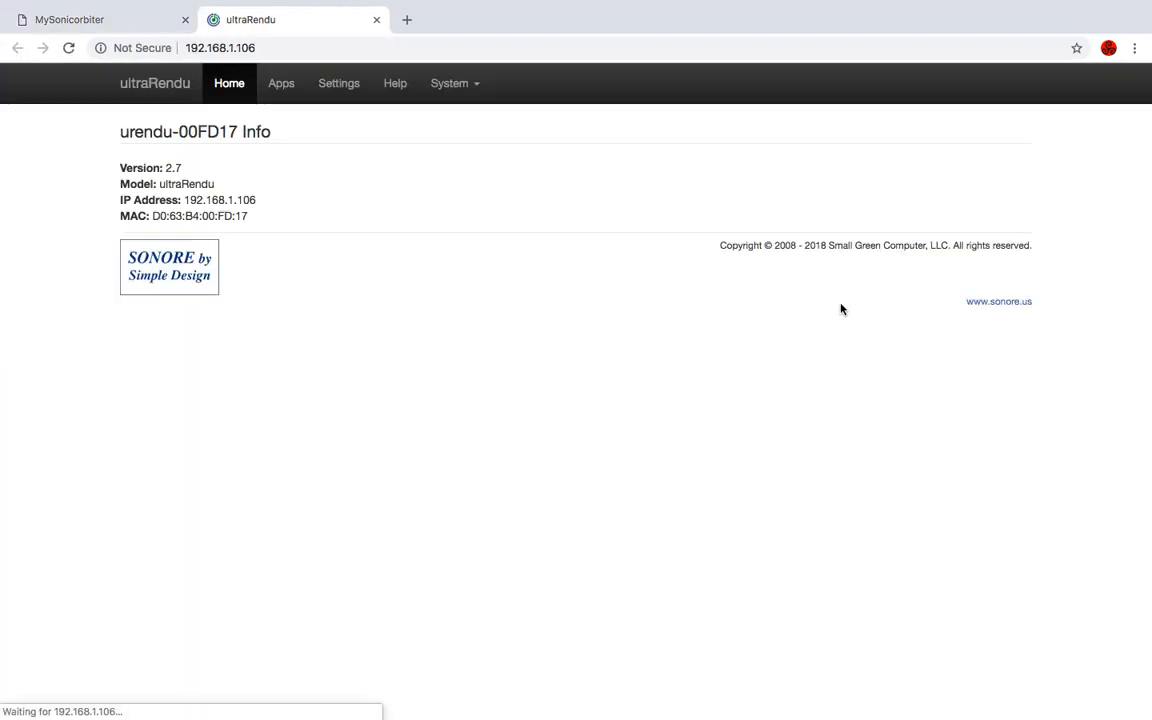
left_click(281, 83)
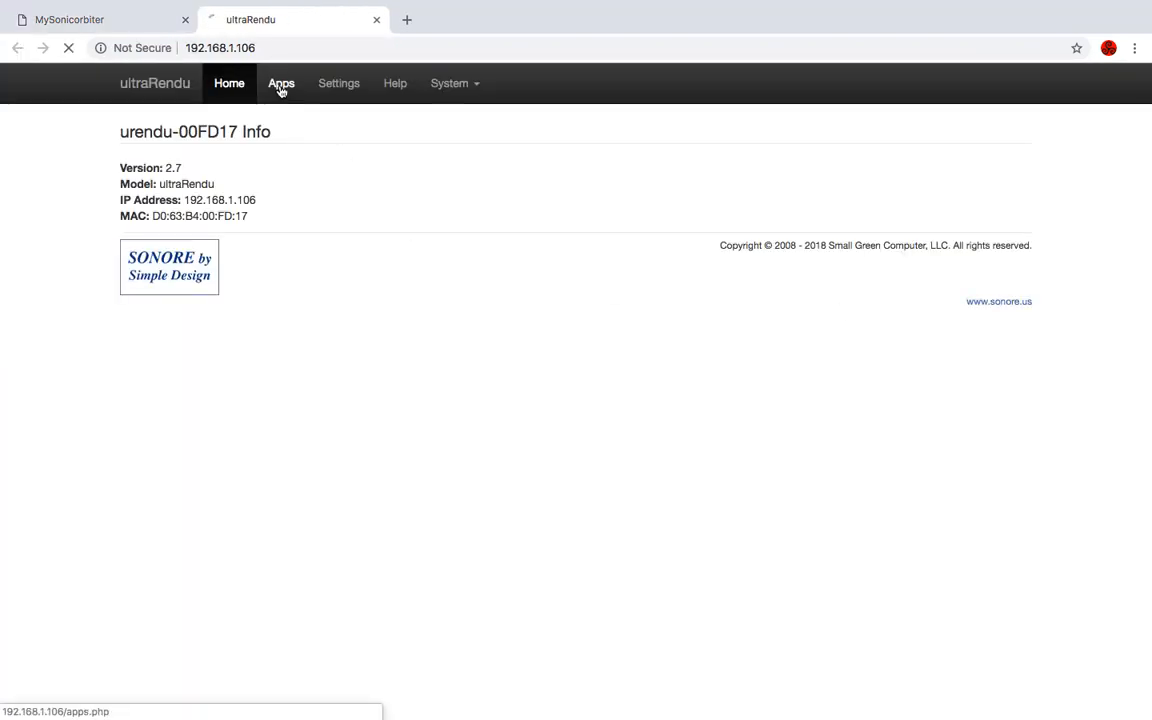
left_click(281, 83)
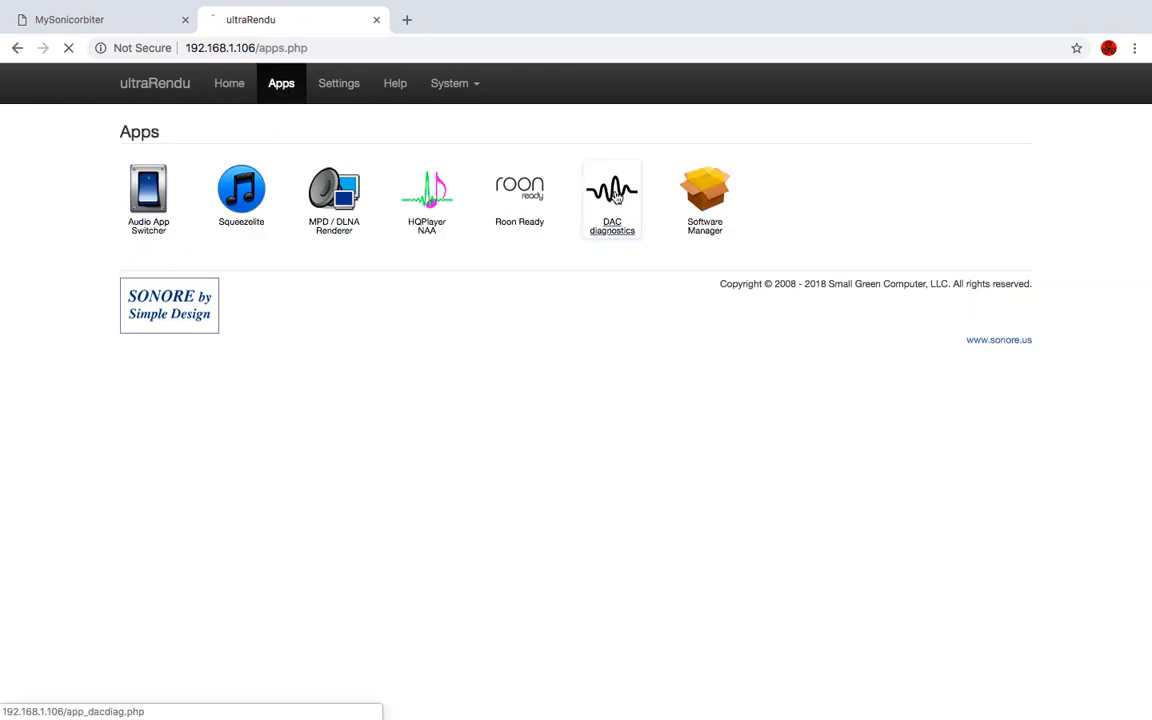
left_click(611, 190)
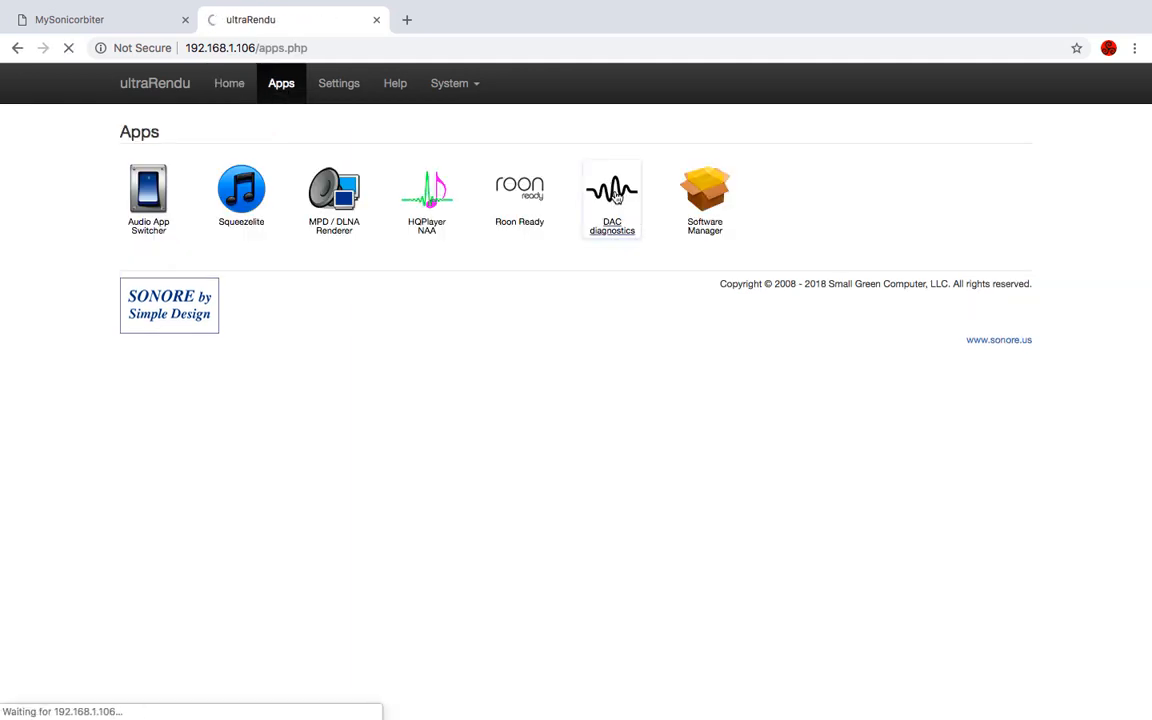
left_click(611, 190)
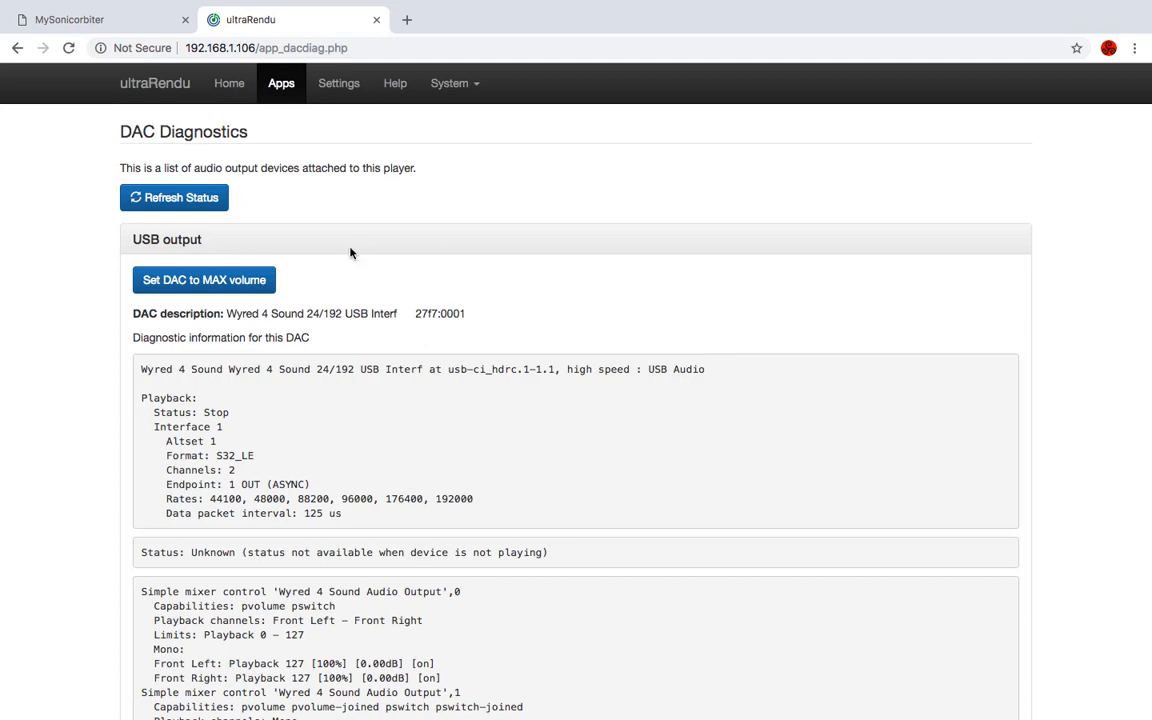
scroll("down", 3)
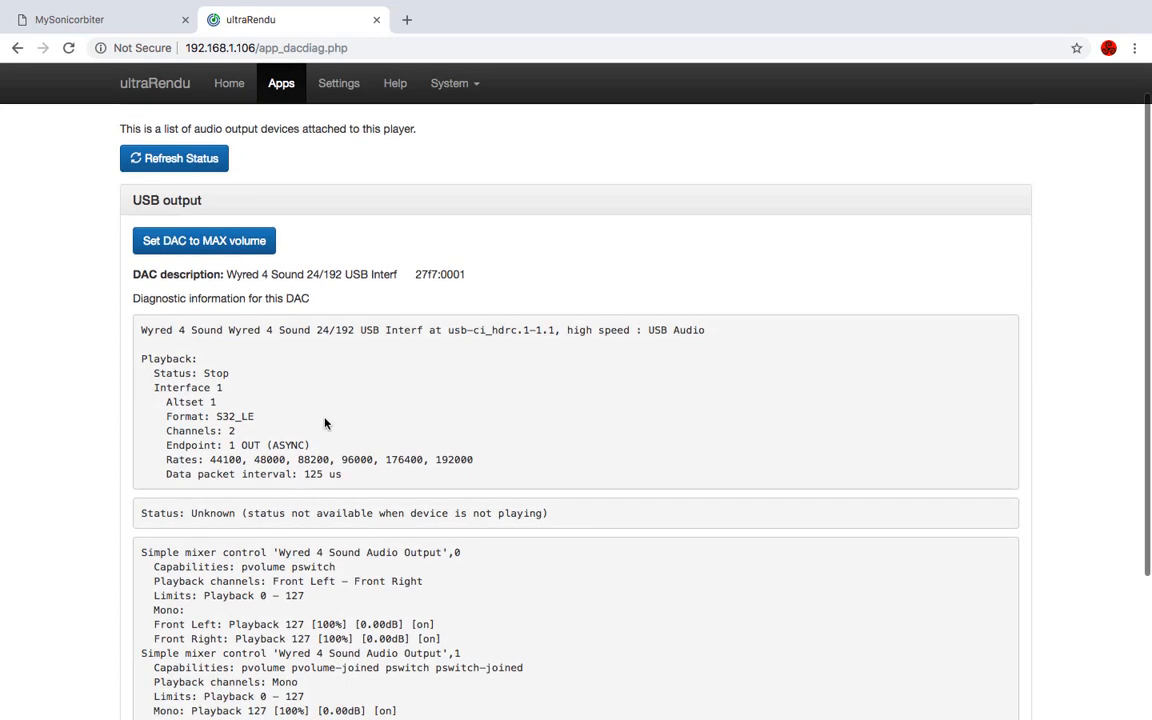
scroll("up", 3)
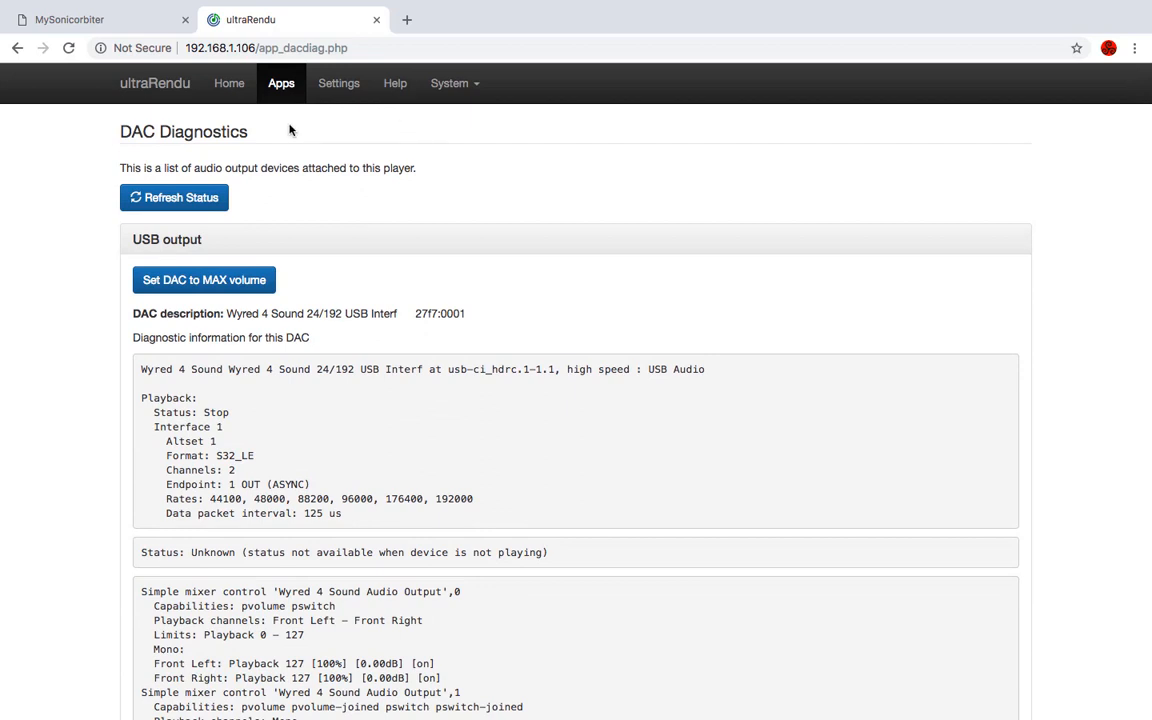
Step: Save Roon Ready settings with USB output, Volume Control None and DoP DSD
left_click(338, 83)
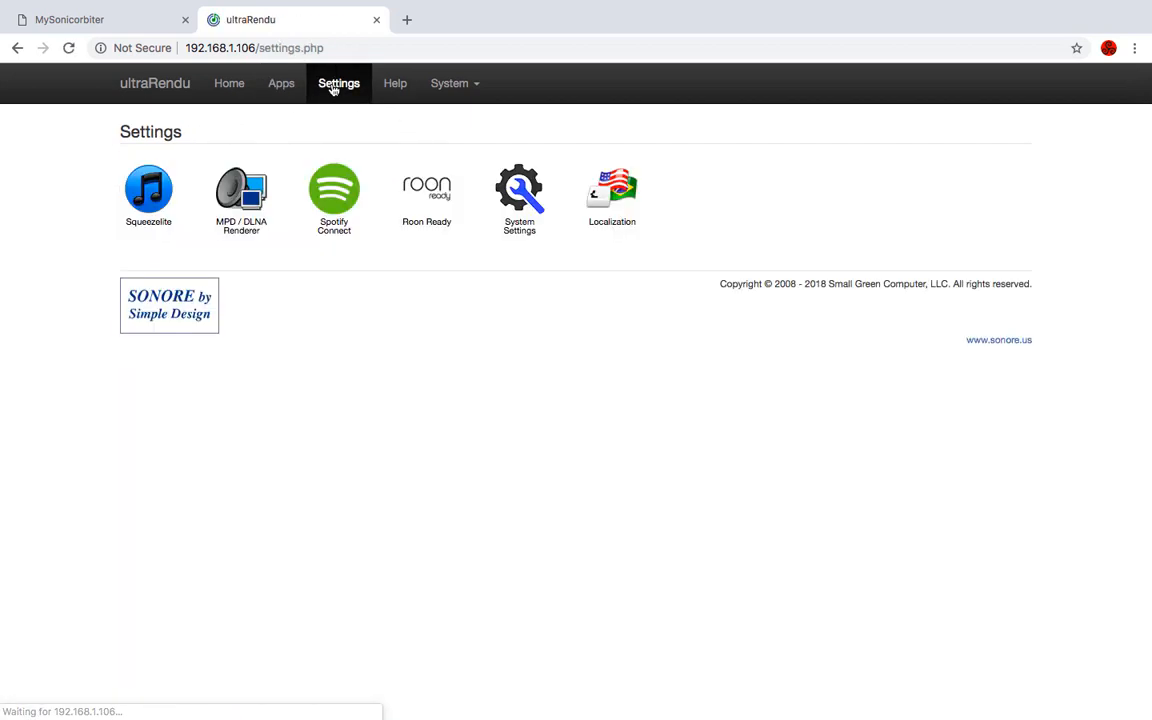
left_click(426, 190)
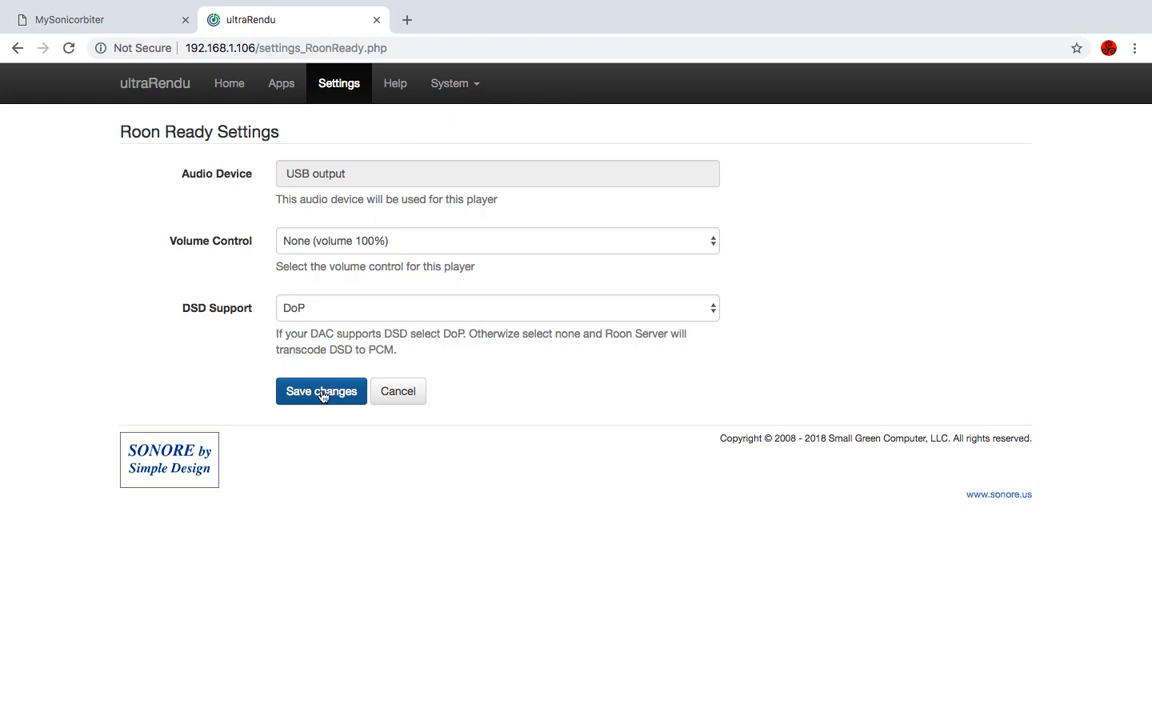
left_click(320, 391)
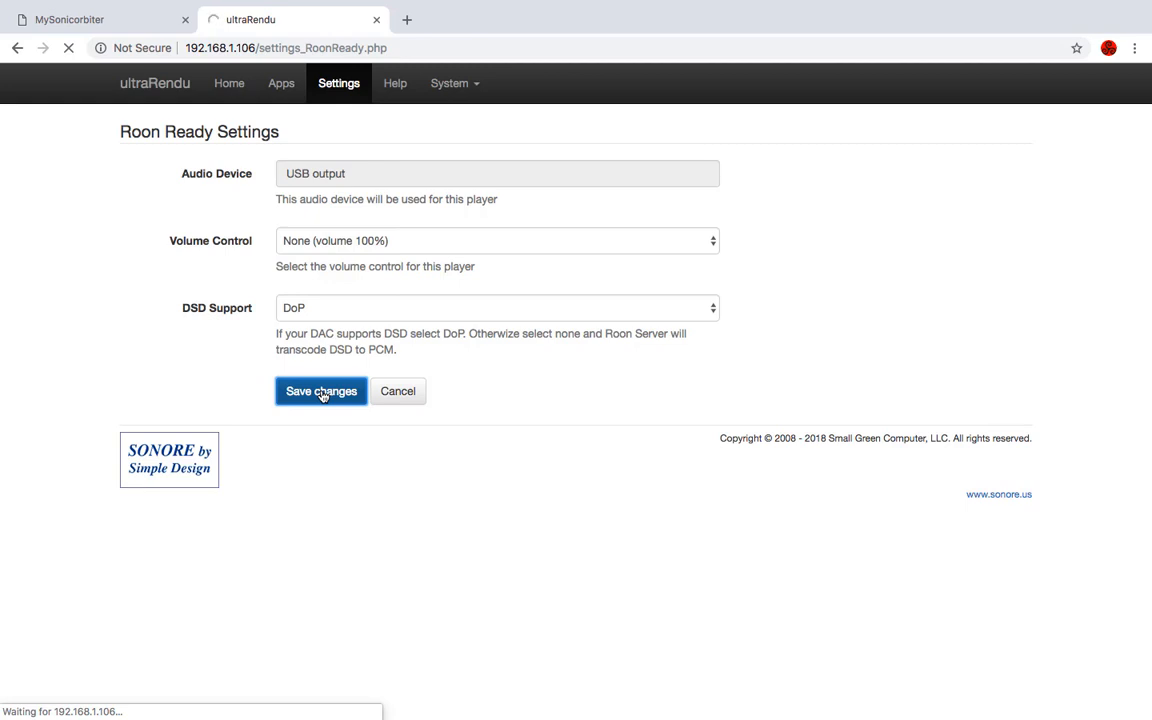
left_click(320, 391)
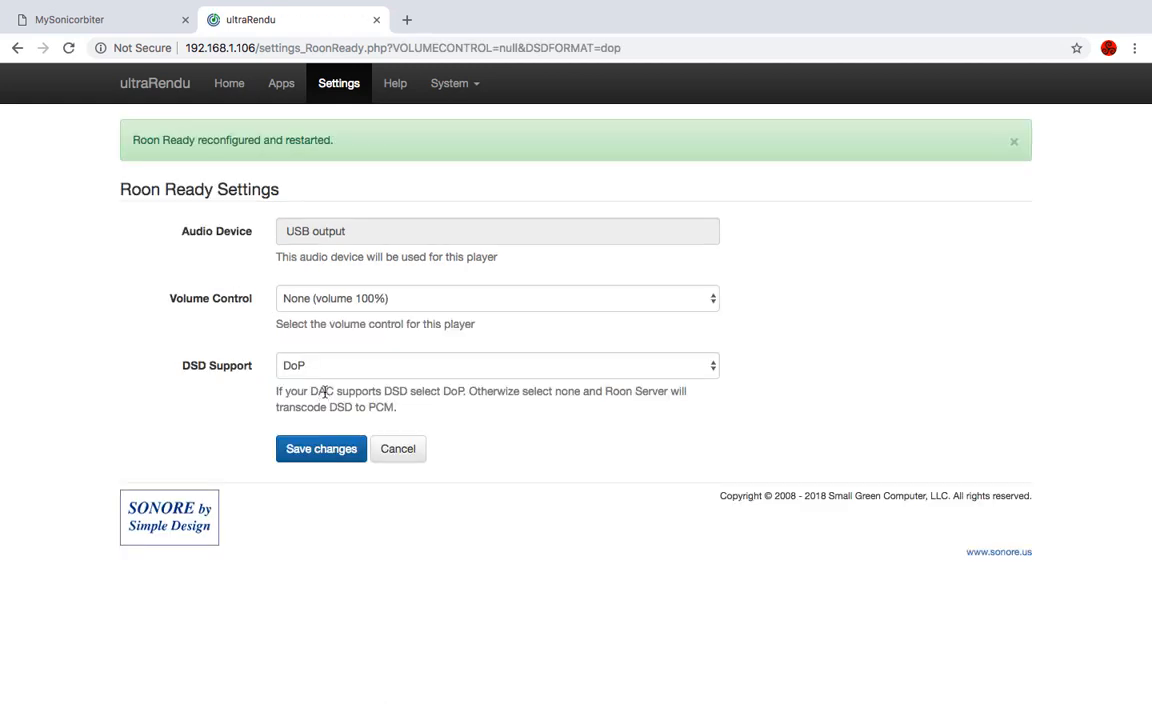
mouse_move(808, 686)
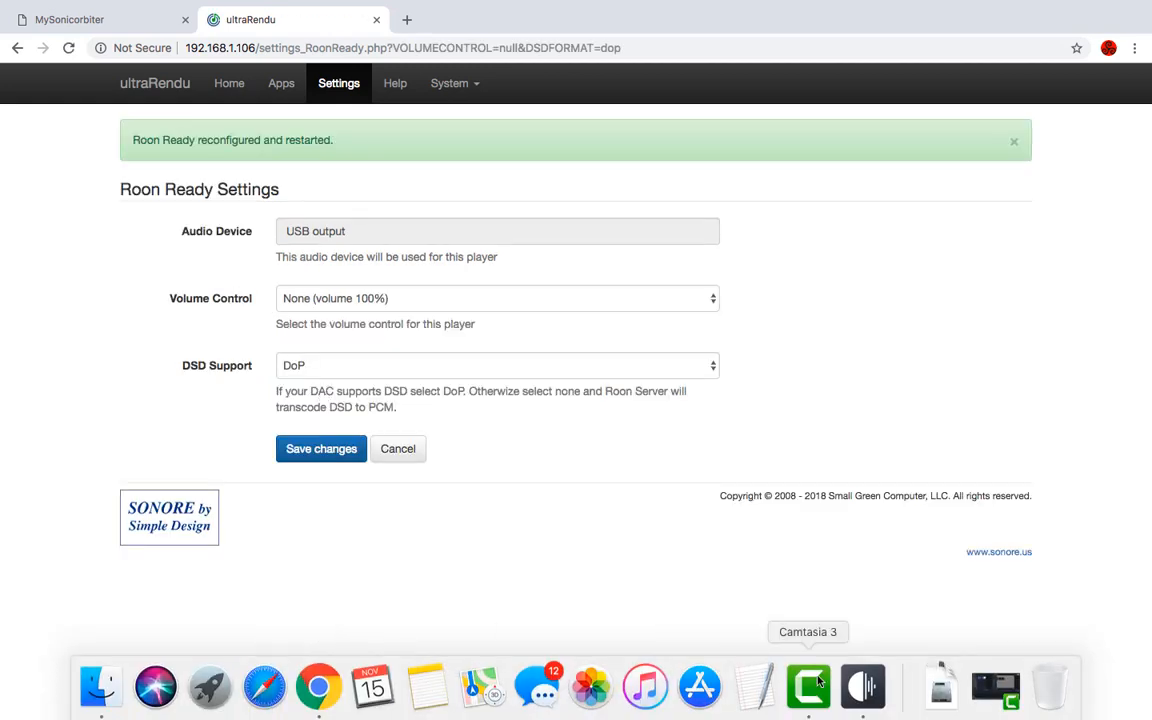
Step: Enable the Sonore ultraRendu in Roon's audio devices and name its zone 'ultr'
left_click(808, 686)
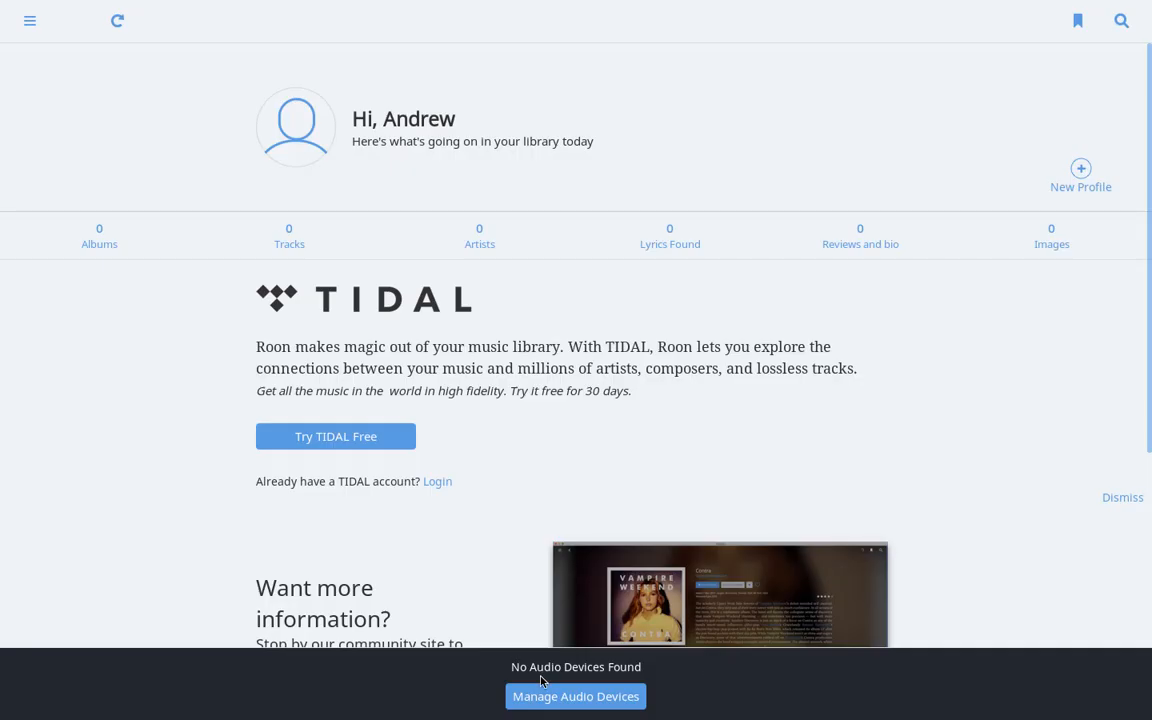
left_click(575, 696)
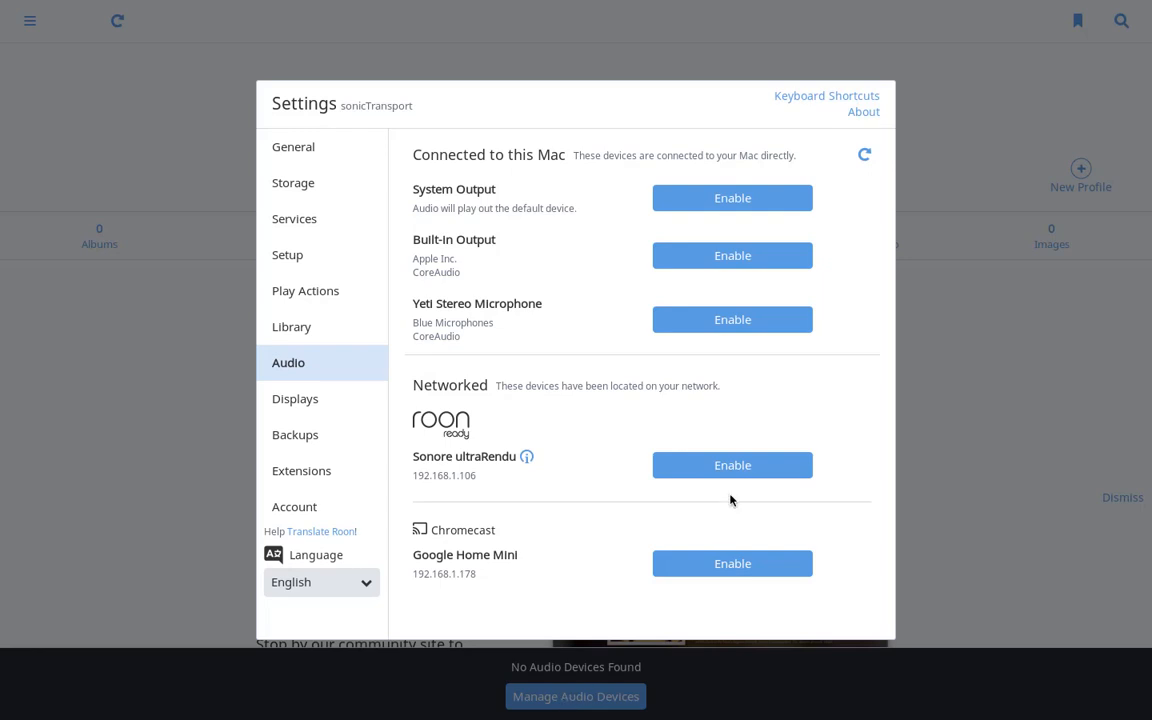
mouse_move(430, 461)
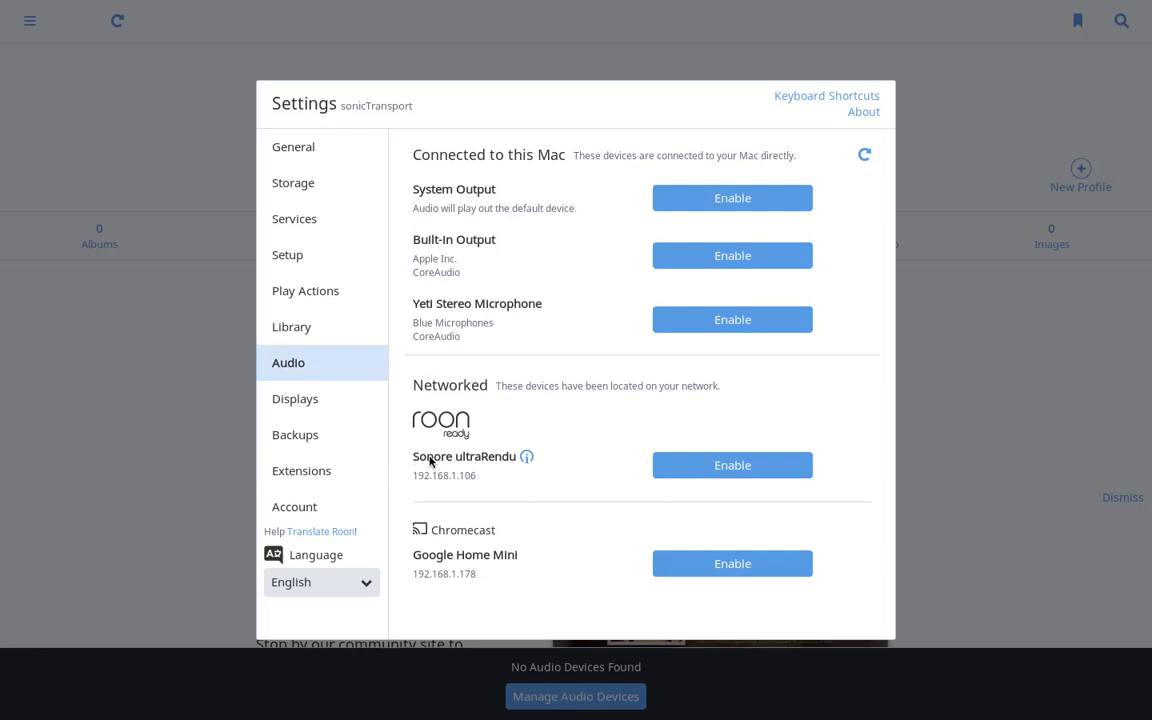
mouse_move(732, 465)
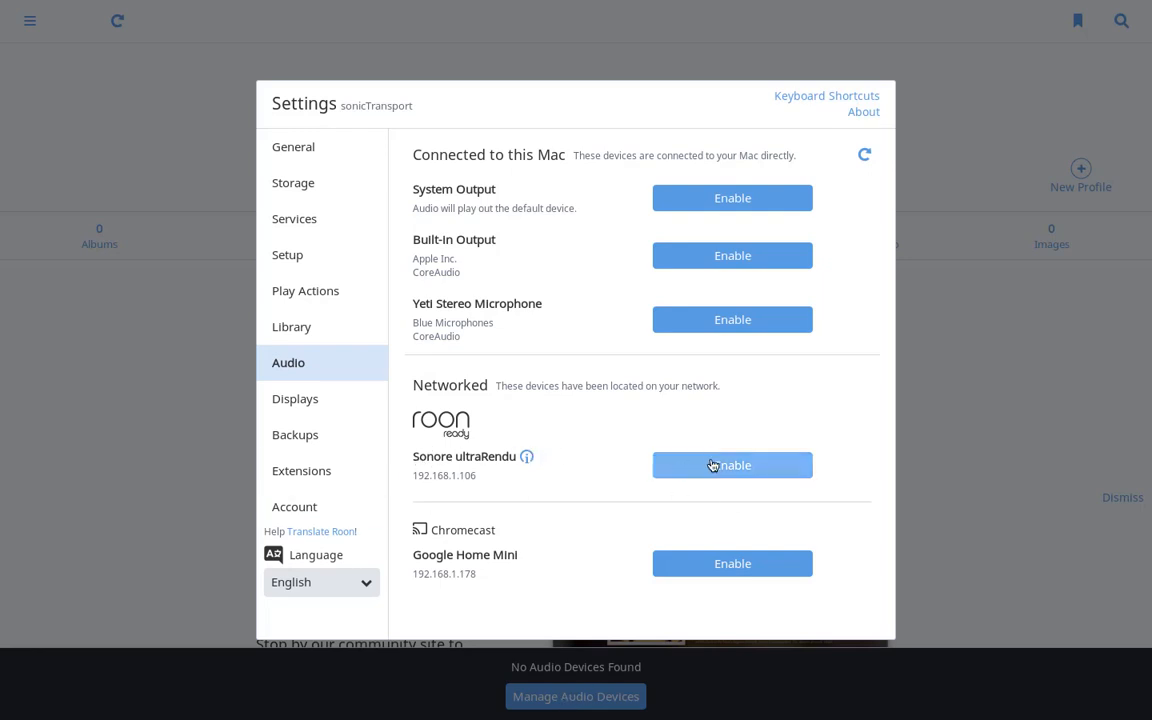
left_click(732, 465)
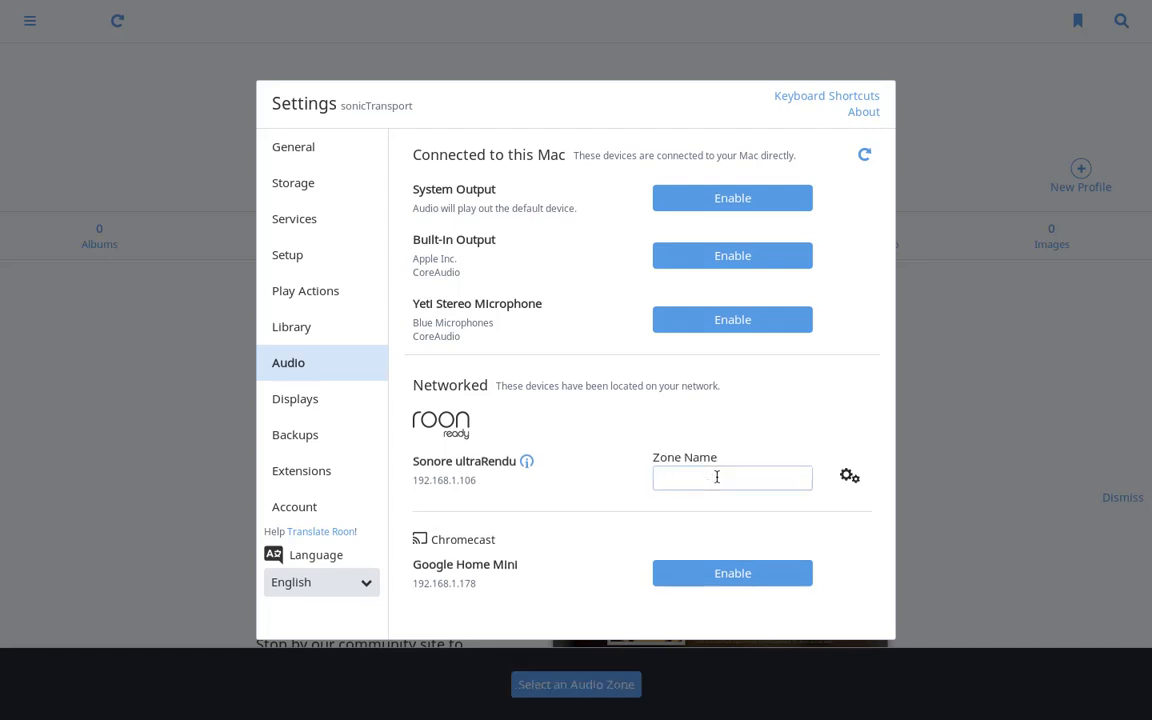
type("ultr")
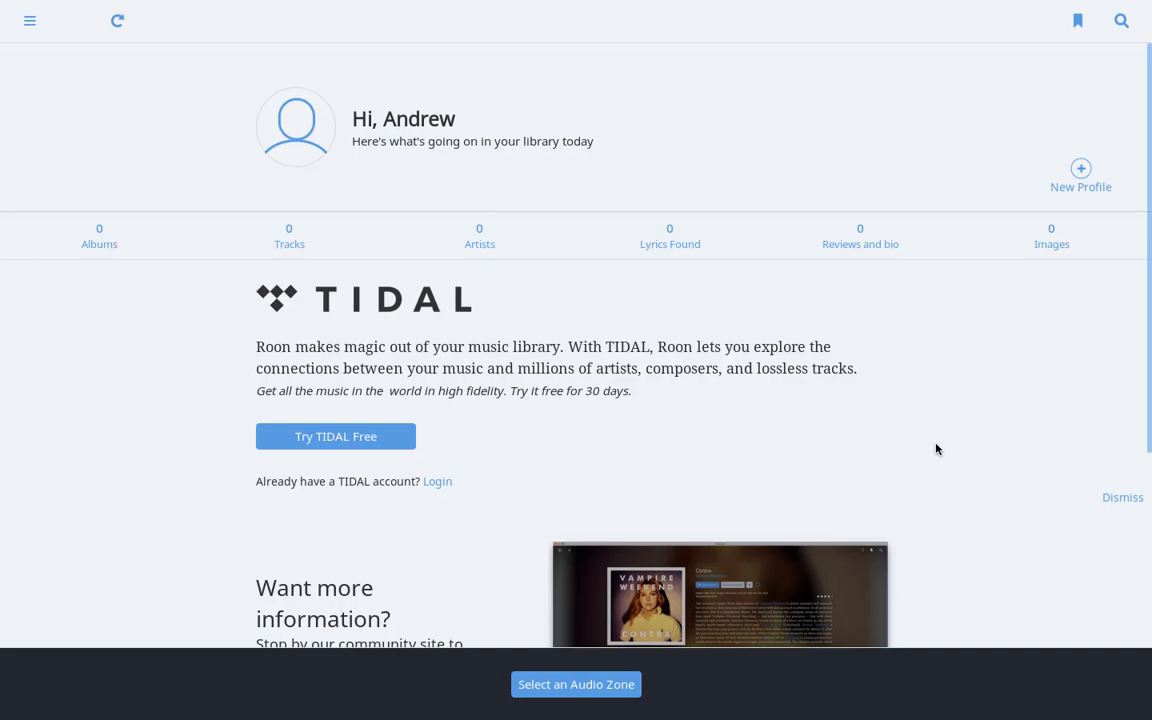
Step: Choose ultraRendu from the Zones panel as the active zone
left_click(576, 684)
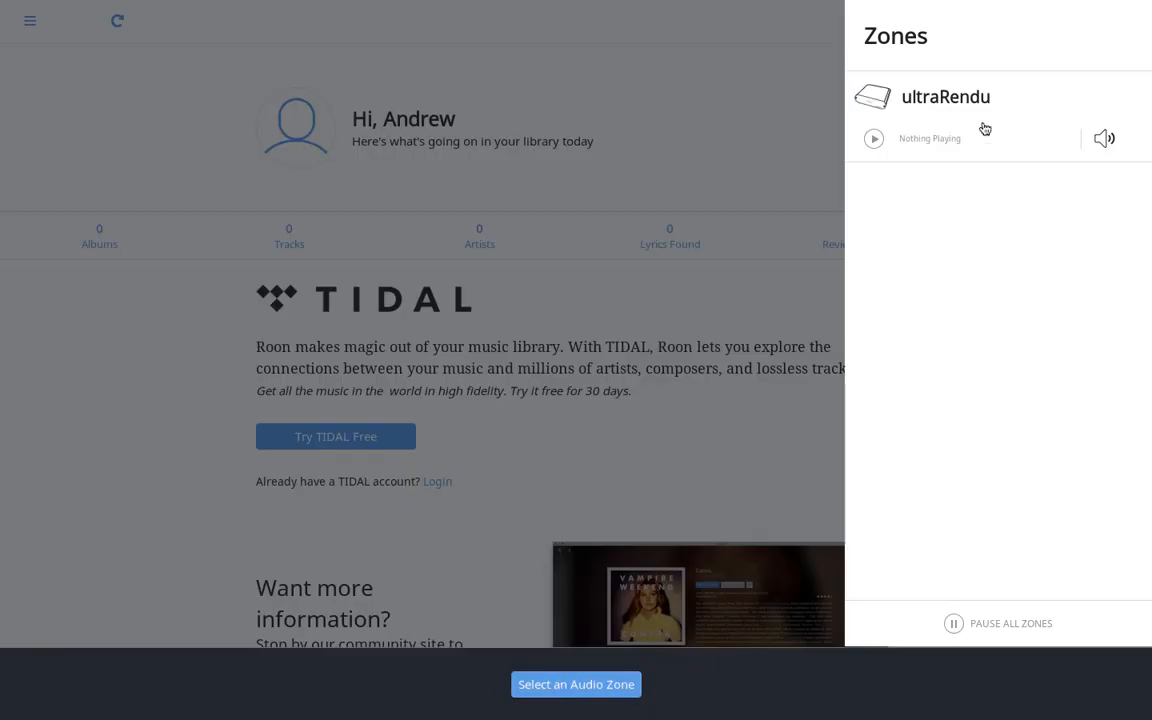
mouse_move(958, 104)
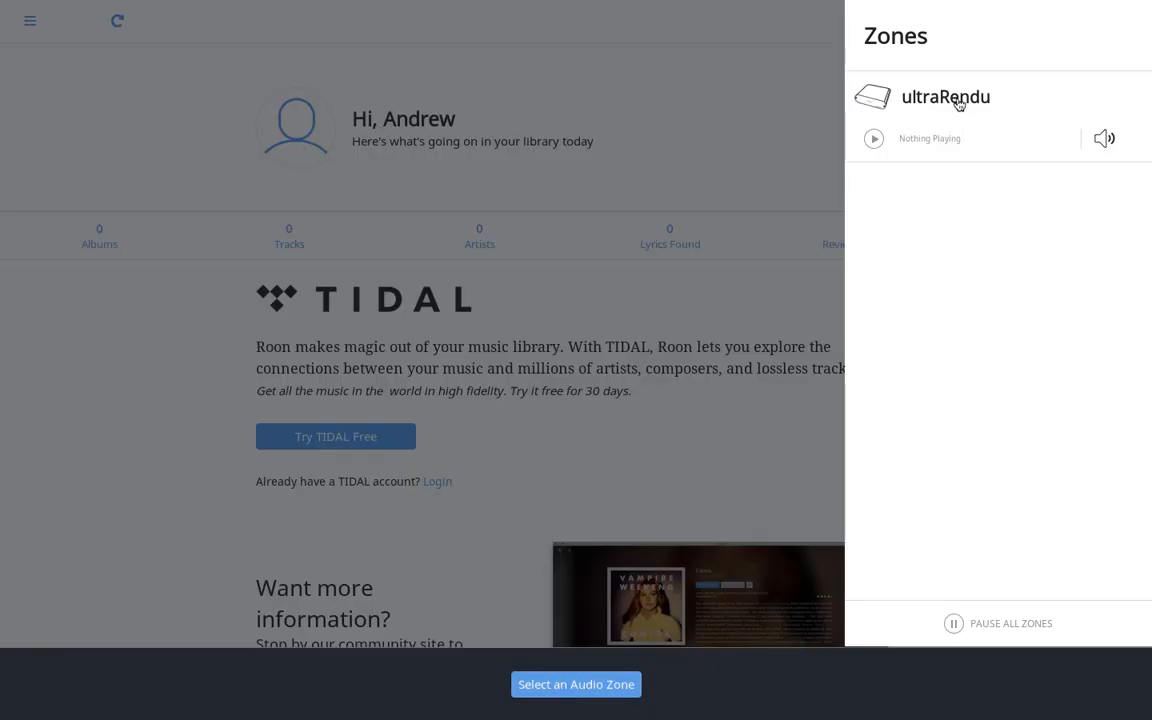
left_click(944, 96)
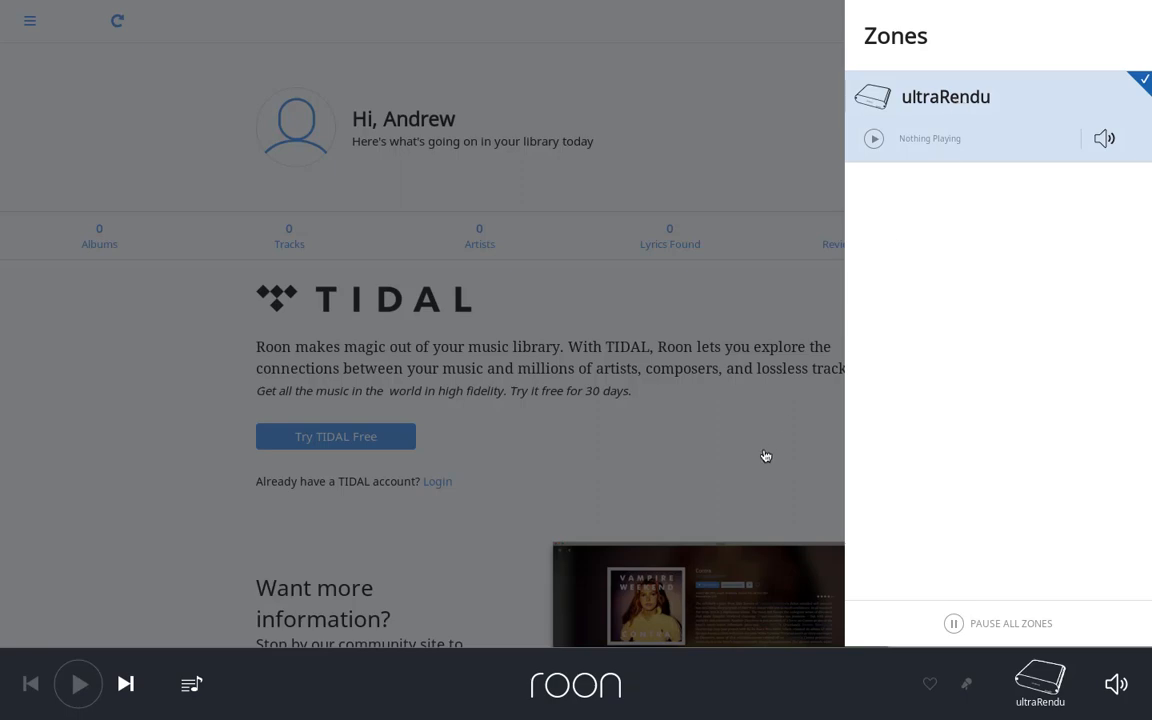
left_click(427, 455)
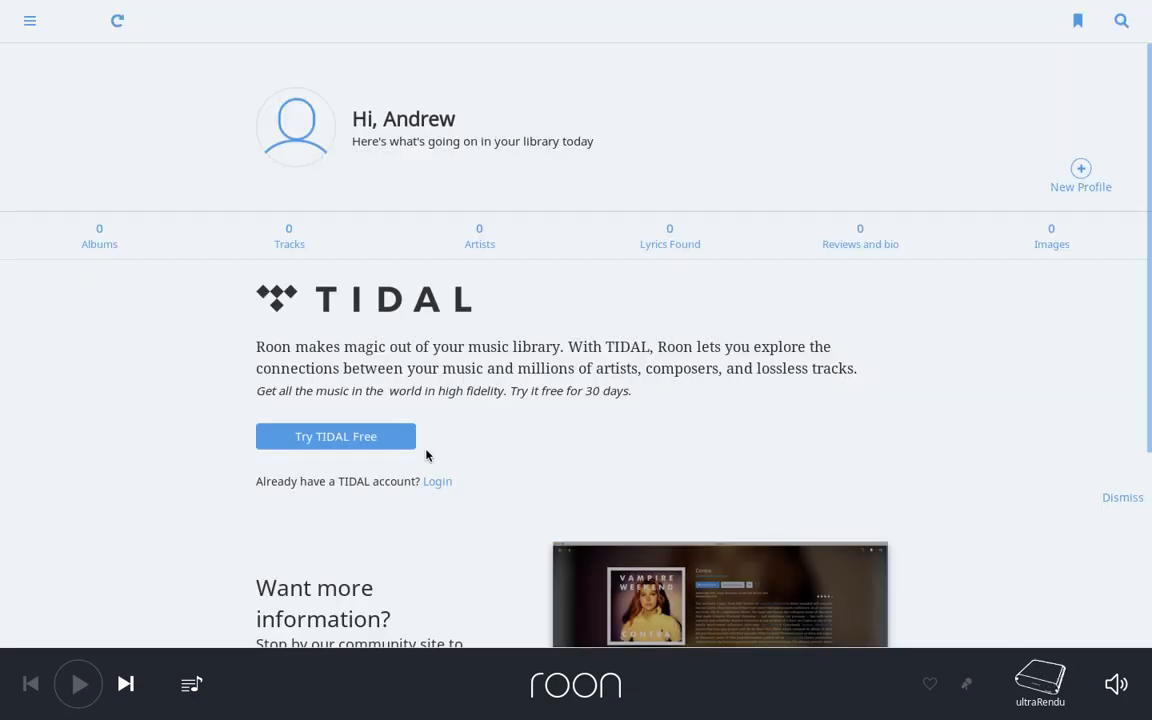